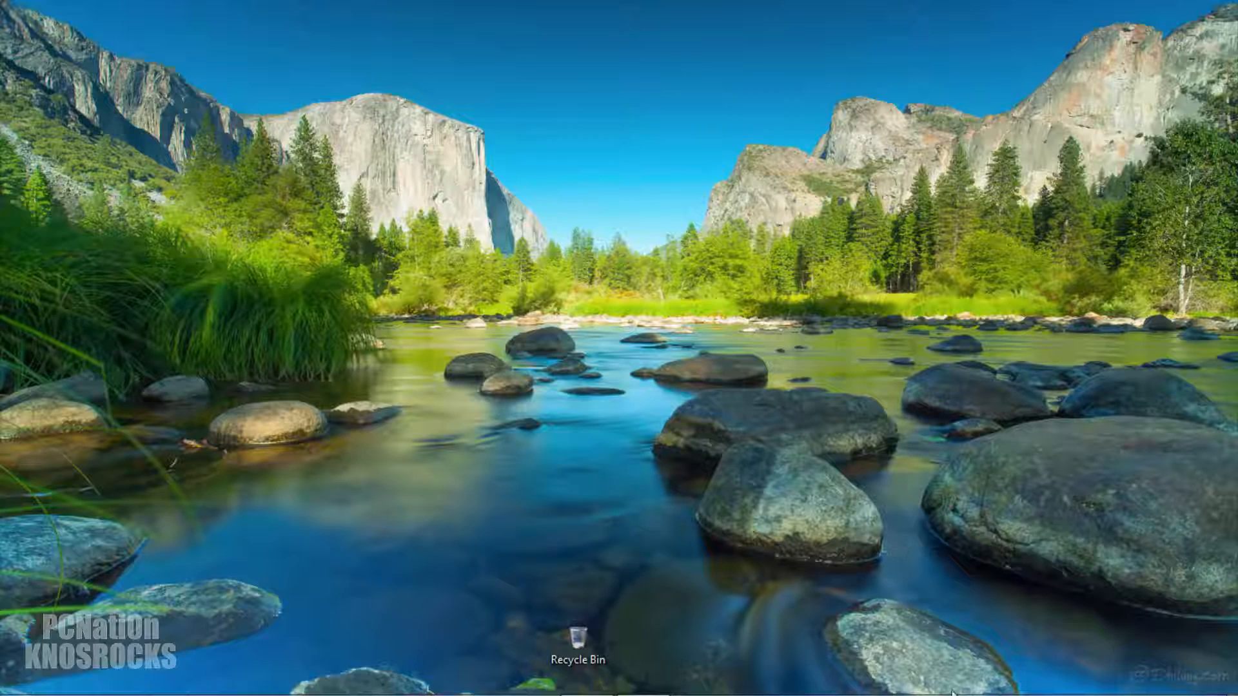
Step: Search the Start menu for 'updat' to find Windows Update
{"action": "left_click", "coordinate": [23, 679]}
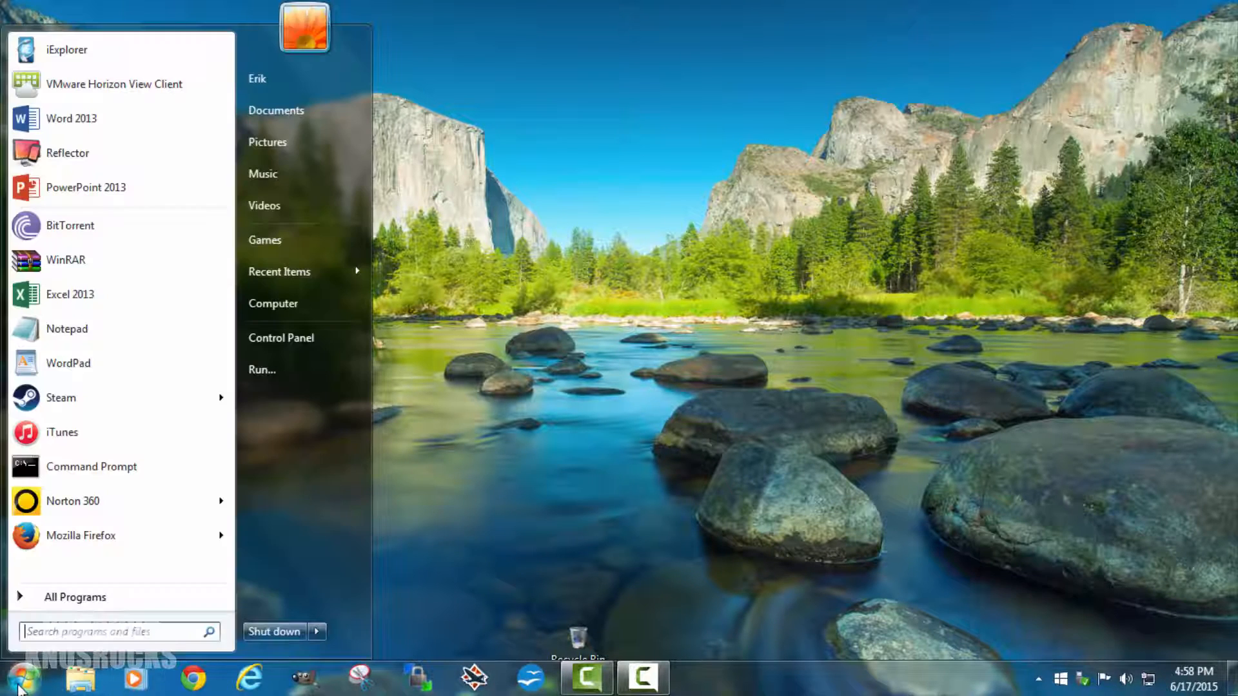
{"action": "type", "text": "updat"}
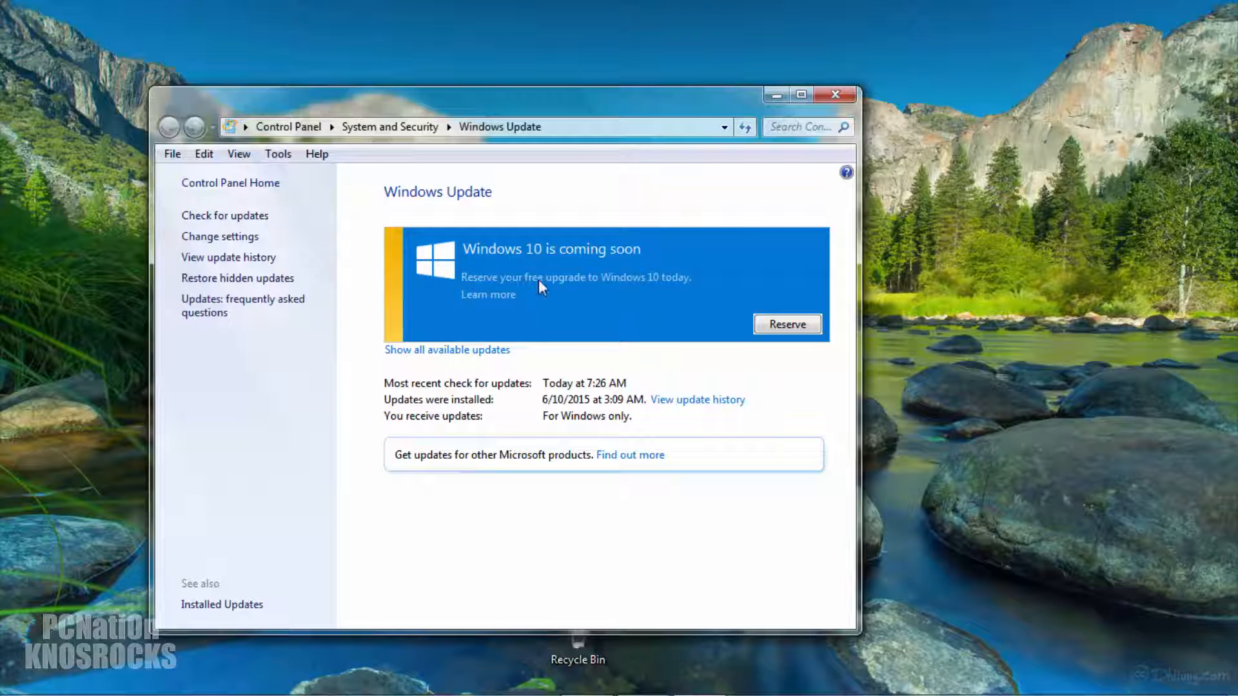
{"action": "mouse_move", "coordinate": [677, 349]}
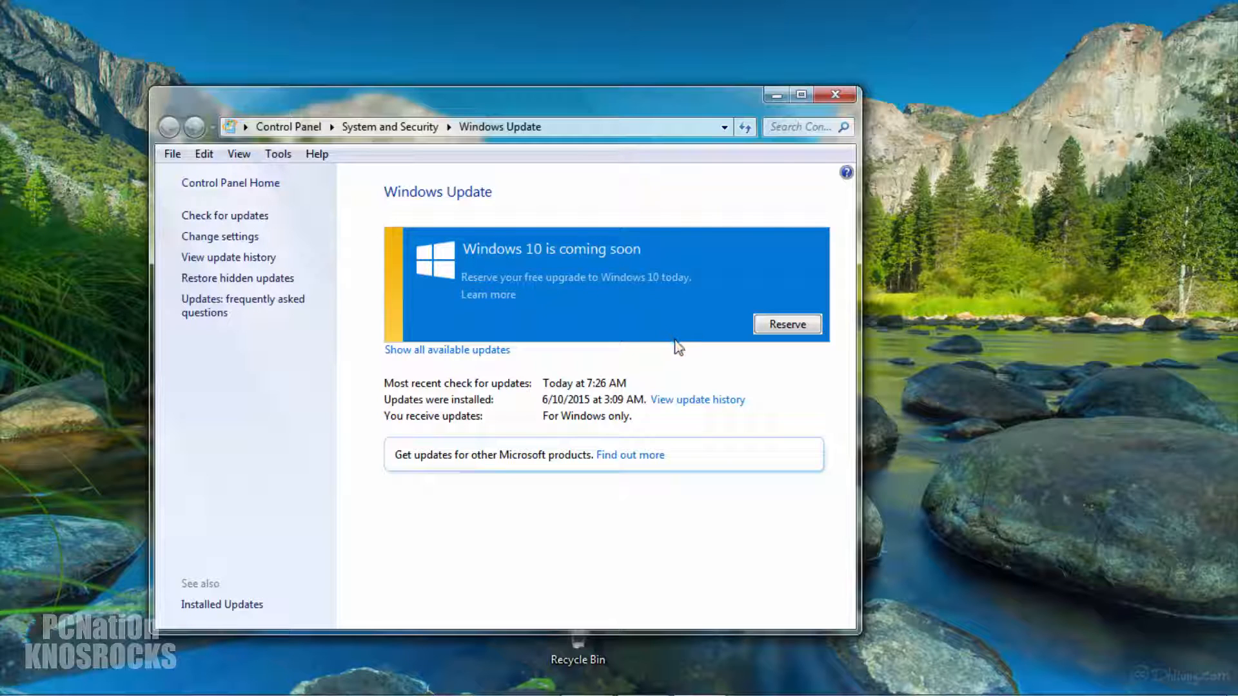
{"action": "mouse_move", "coordinate": [681, 357]}
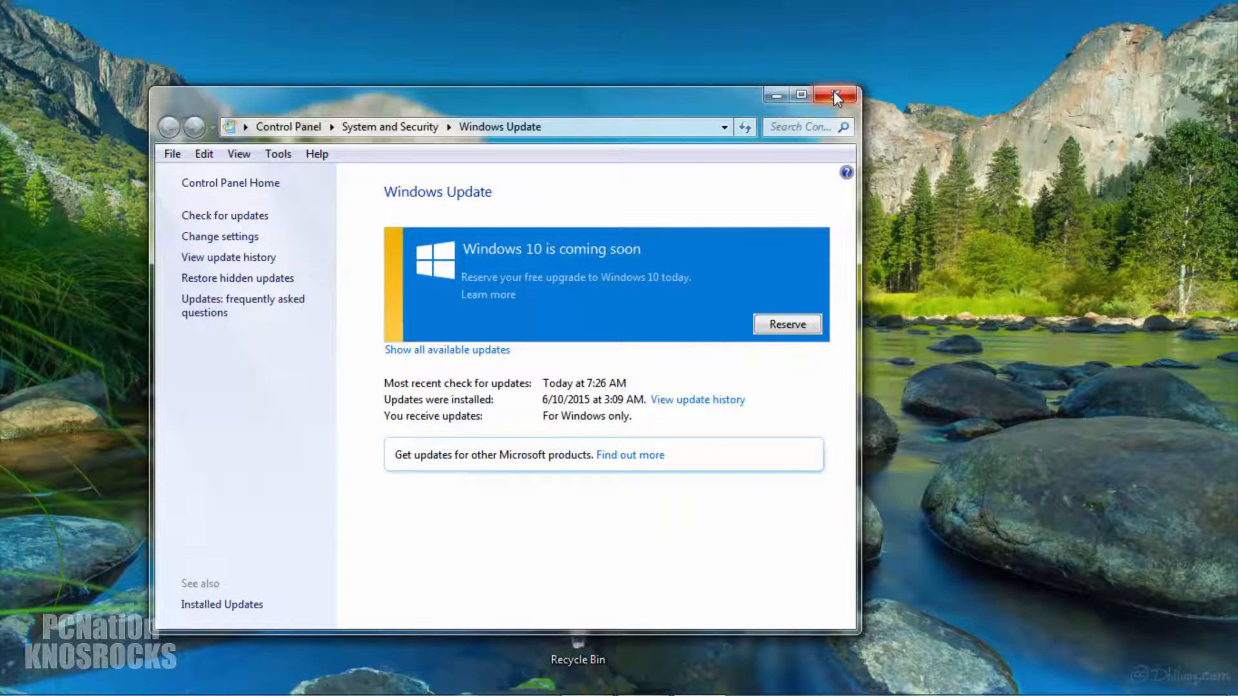
Step: Close the Windows Update window after reviewing the Windows 10 upgrade banner
{"action": "left_click", "coordinate": [839, 95]}
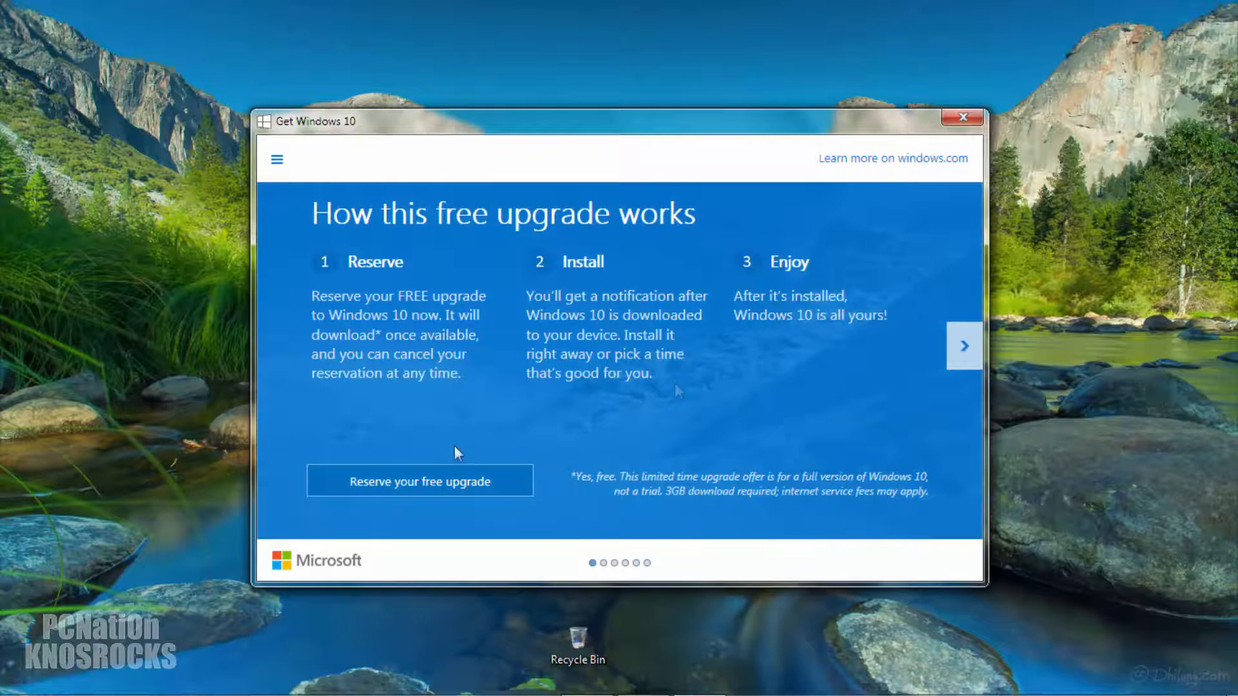
Step: Reserve the free Windows 10 upgrade
{"action": "left_click", "coordinate": [419, 481]}
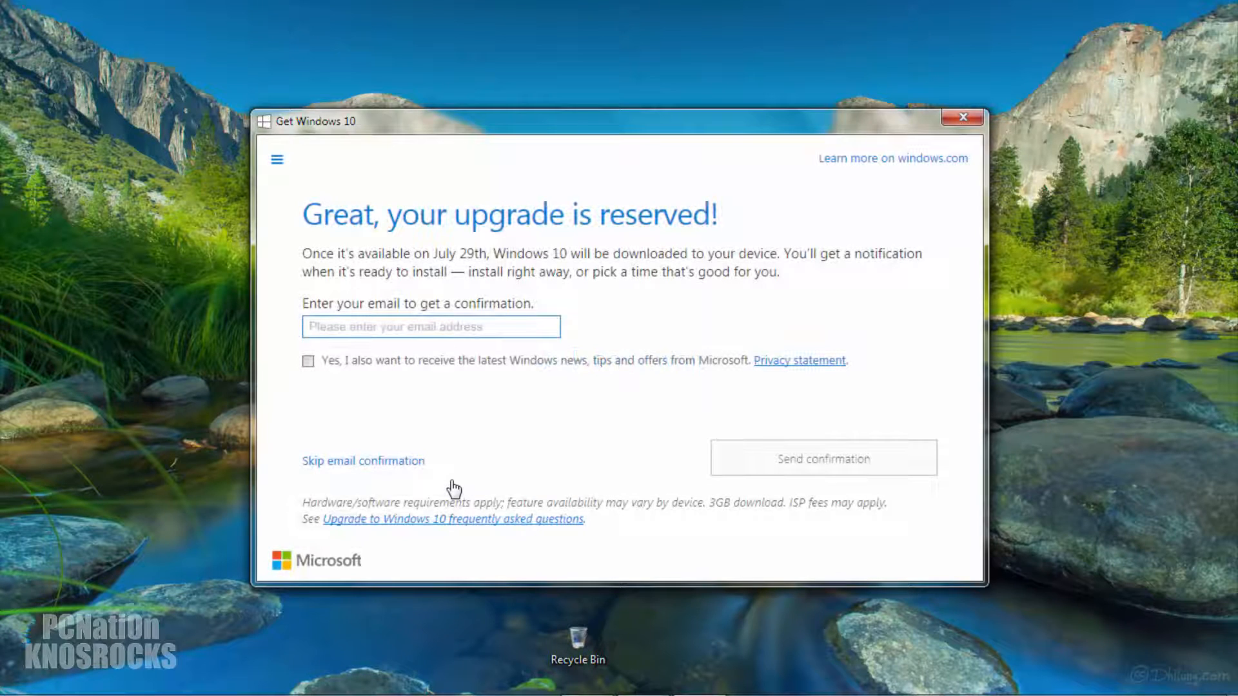
{"action": "left_click", "coordinate": [431, 326]}
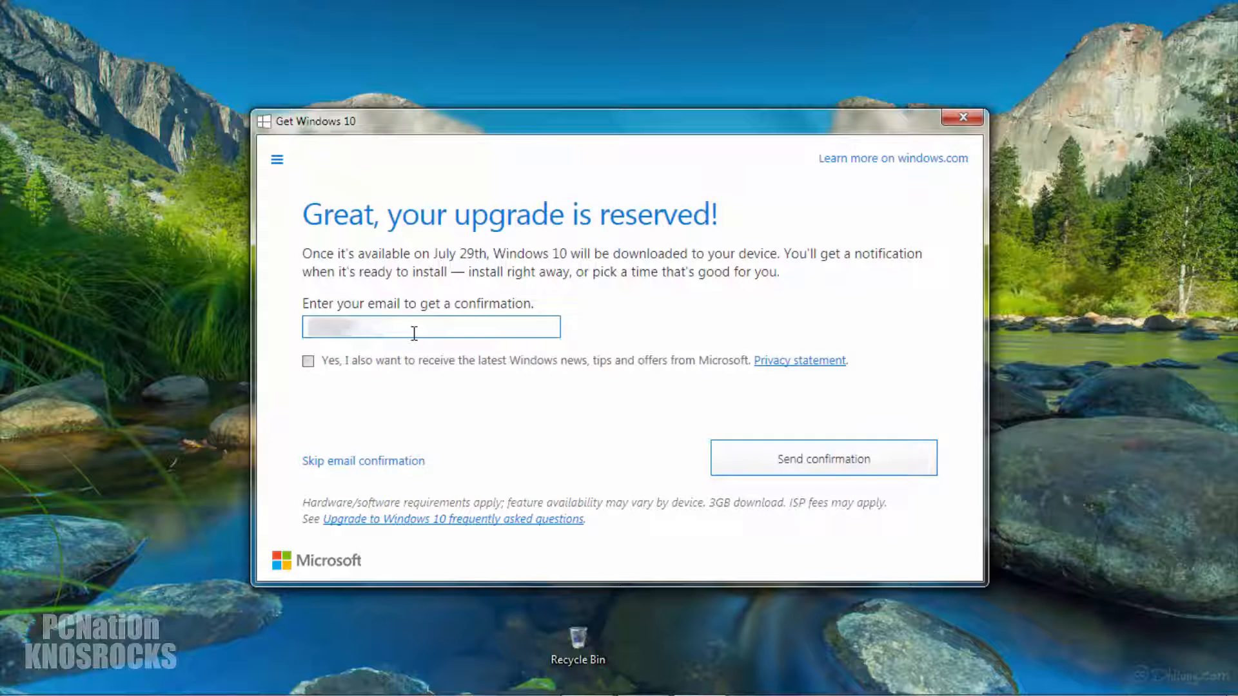
{"action": "type", "text": "@yahoo.com"}
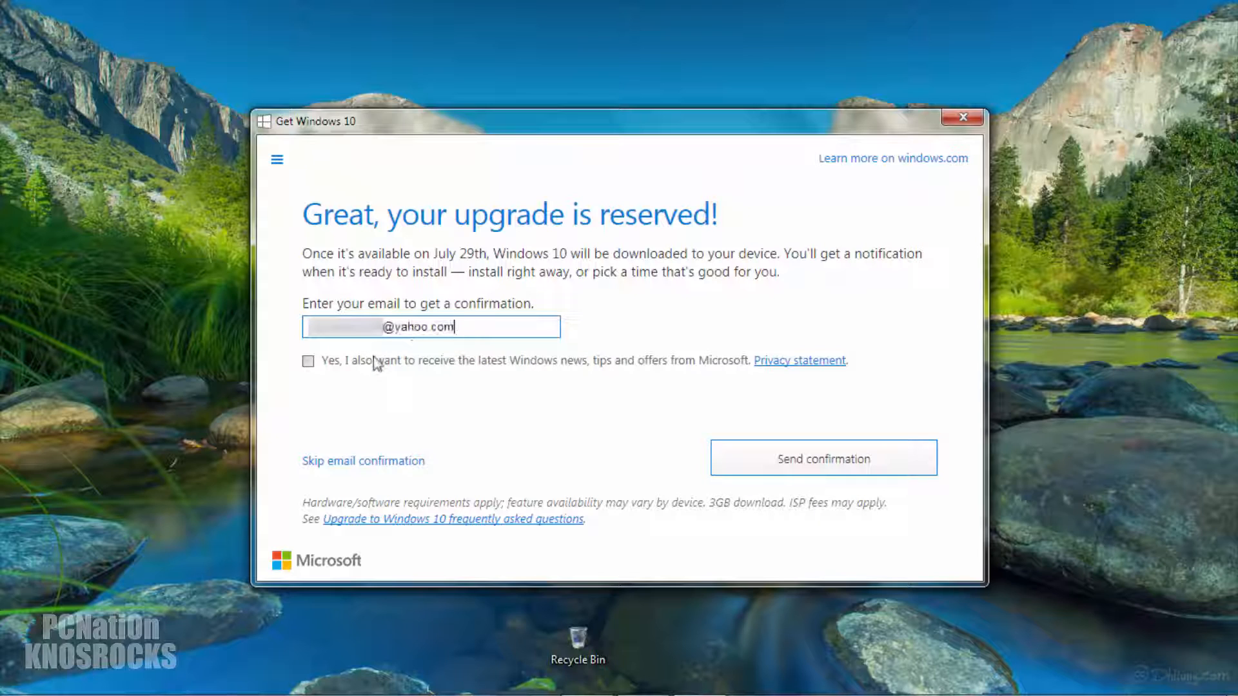
{"action": "left_click", "coordinate": [308, 361]}
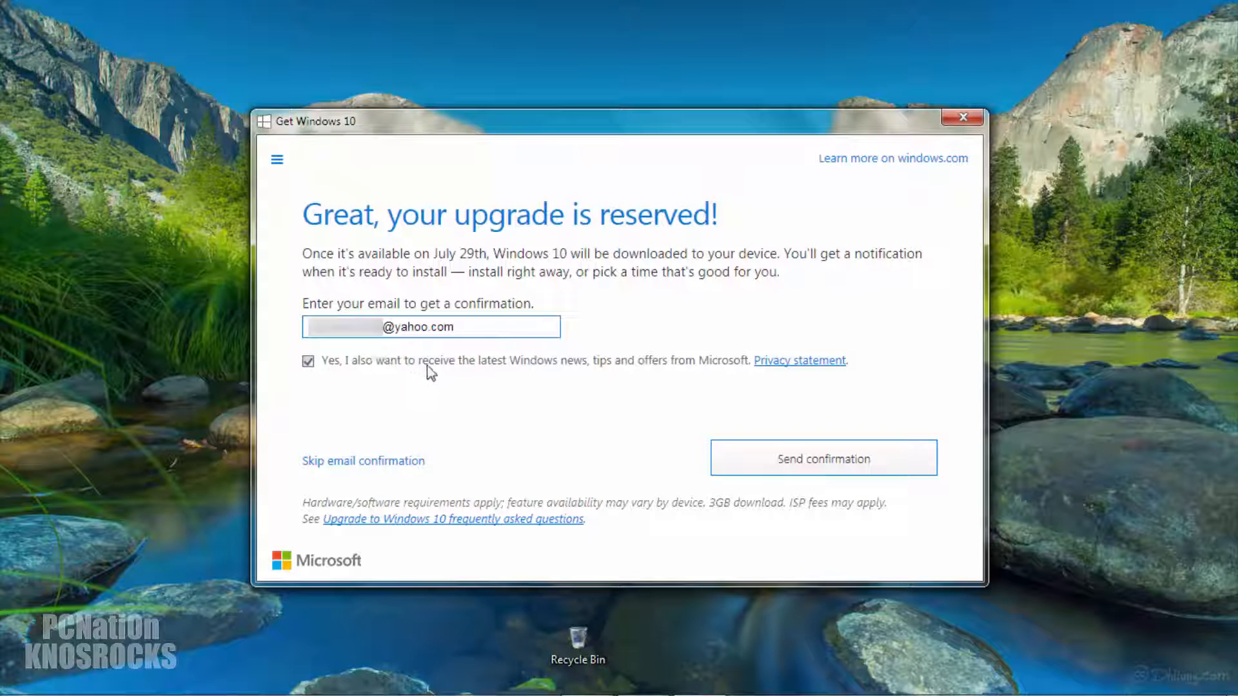
{"action": "mouse_move", "coordinate": [723, 470]}
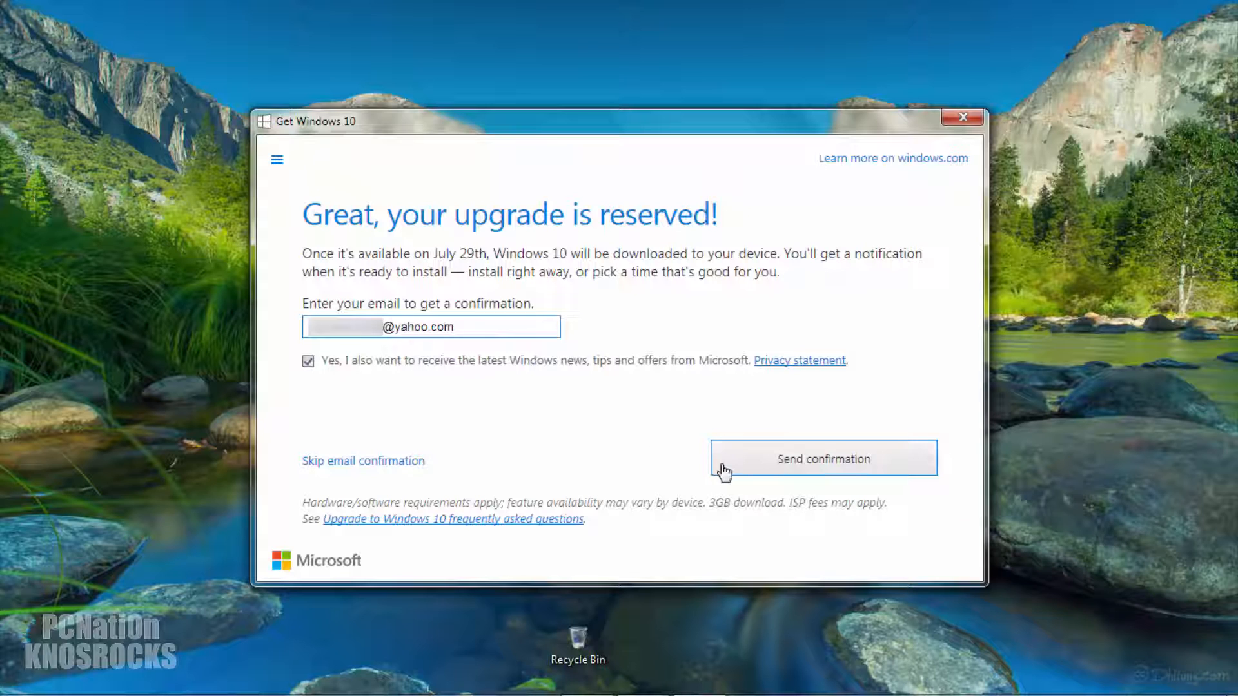
{"action": "left_click", "coordinate": [823, 458]}
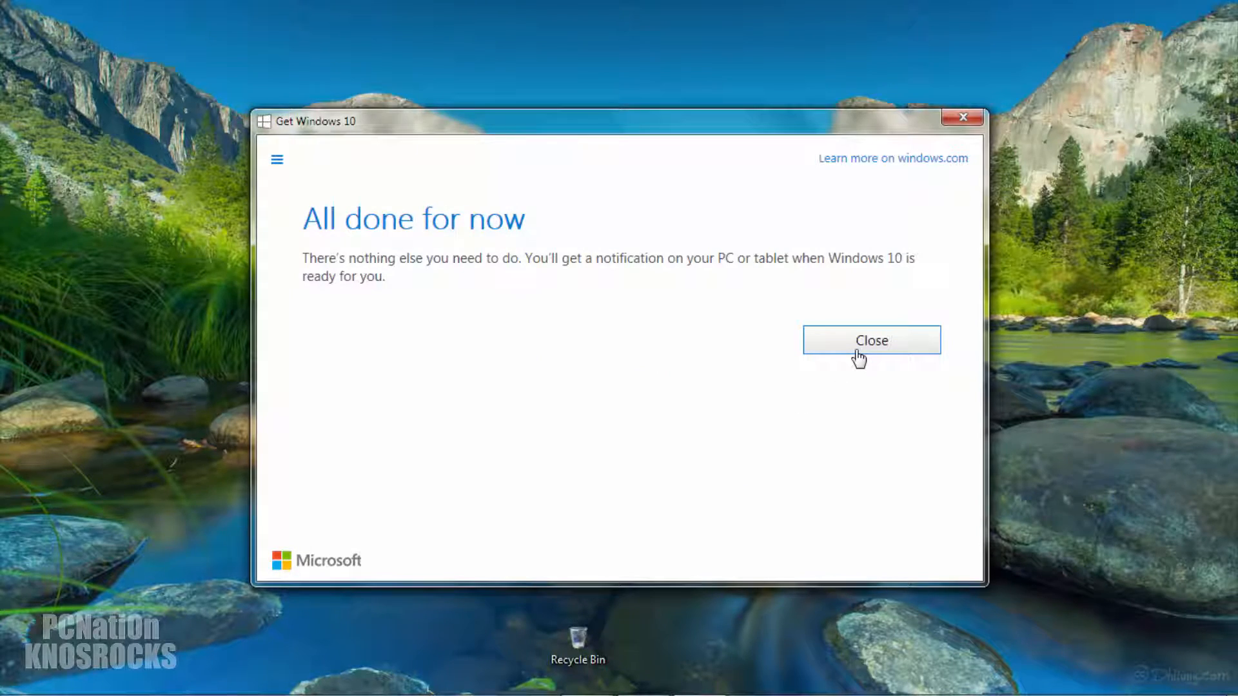
{"action": "left_click", "coordinate": [870, 340]}
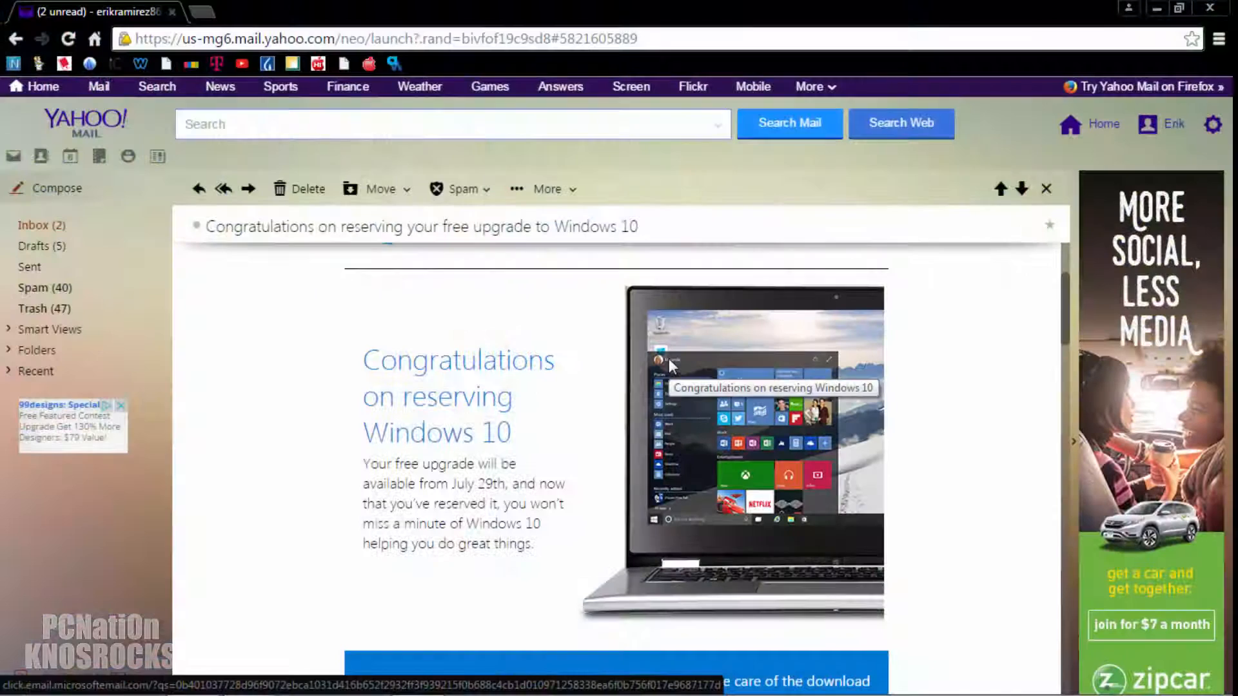